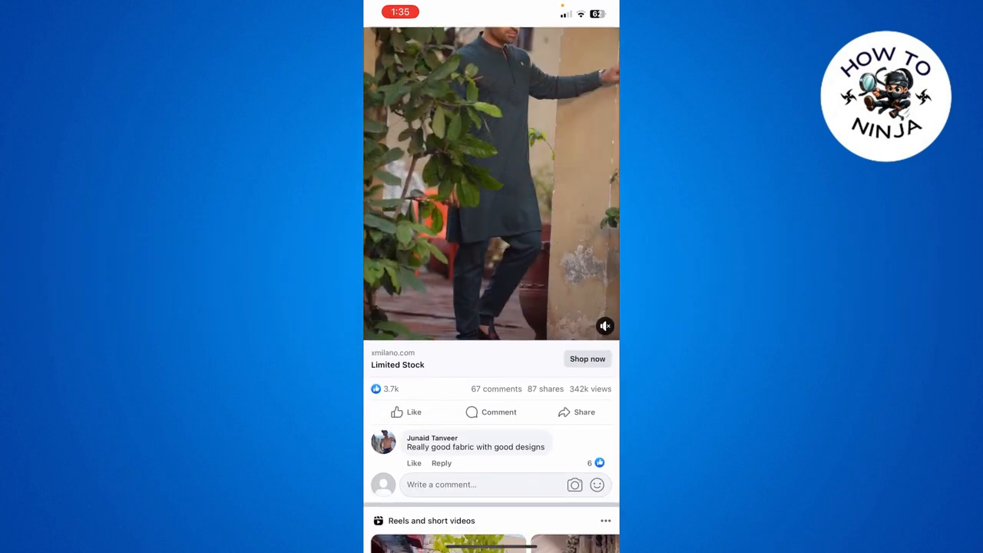
# Reach the Profiles page of Meta Accounts Centre from the Facebook menu's settings
pyautogui.scroll(-3)
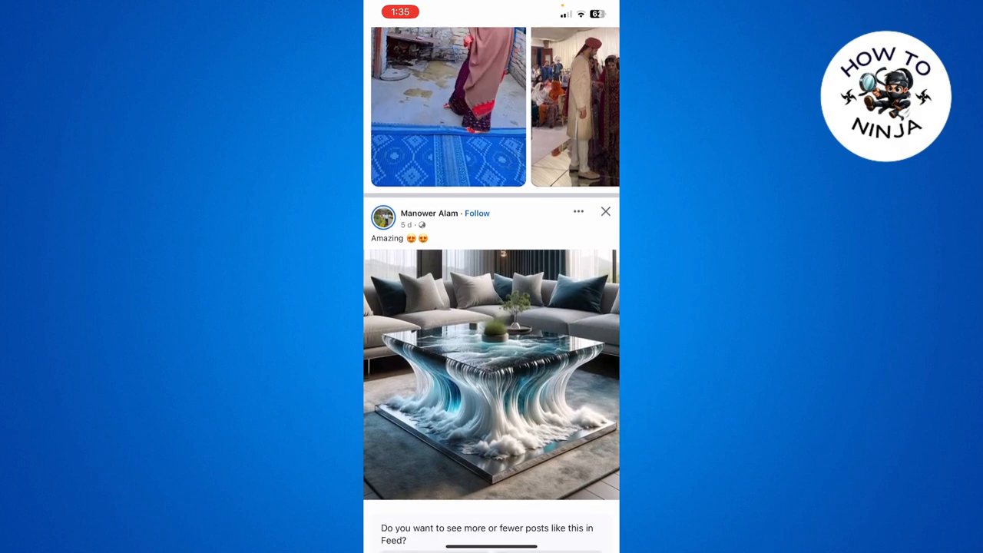
pyautogui.scroll(-3)
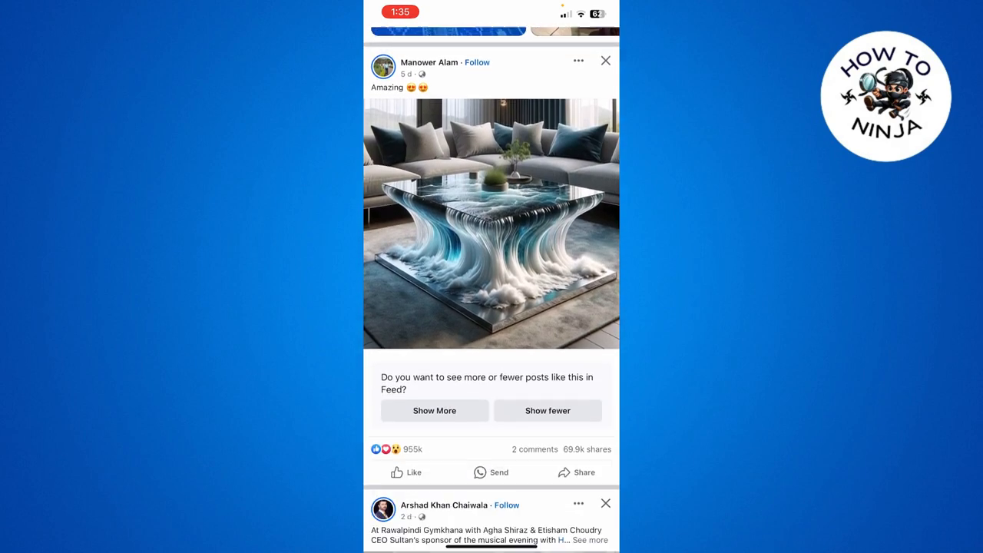
pyautogui.scroll(-3)
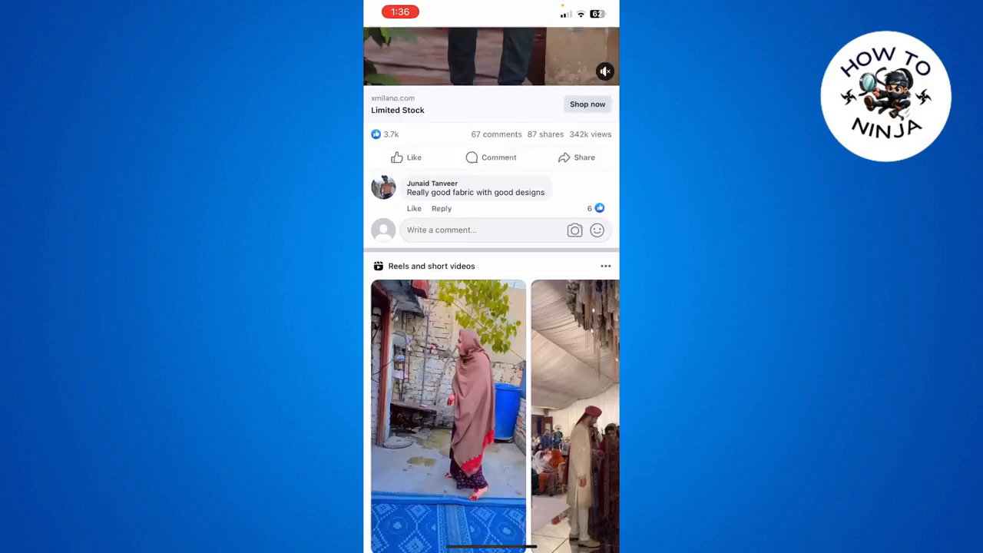
pyautogui.scroll(-3)
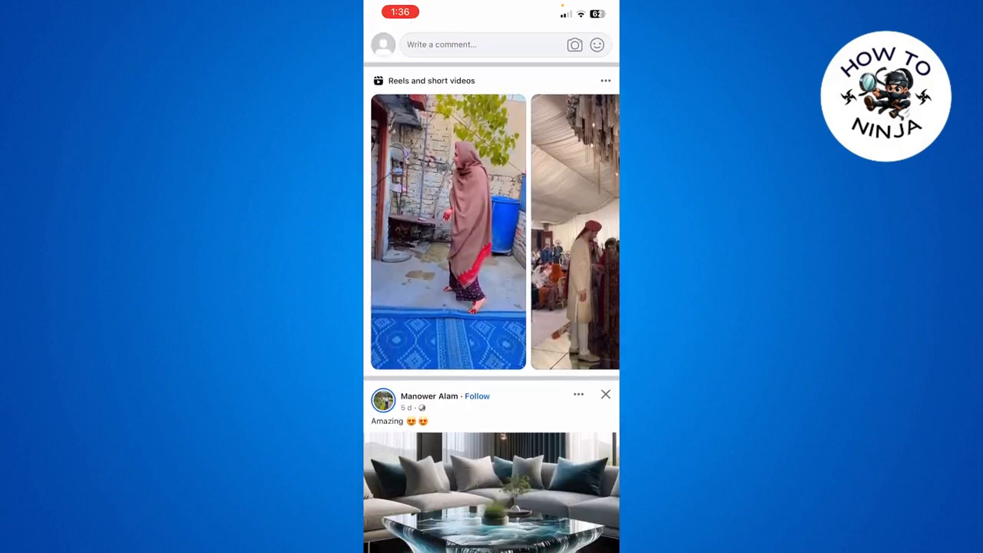
pyautogui.scroll(-3)
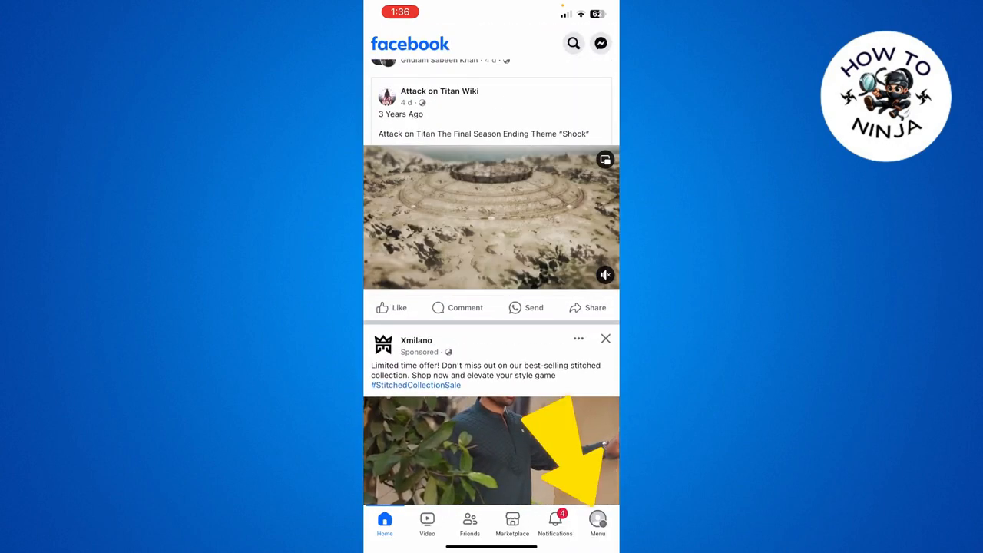
pyautogui.click(597, 523)
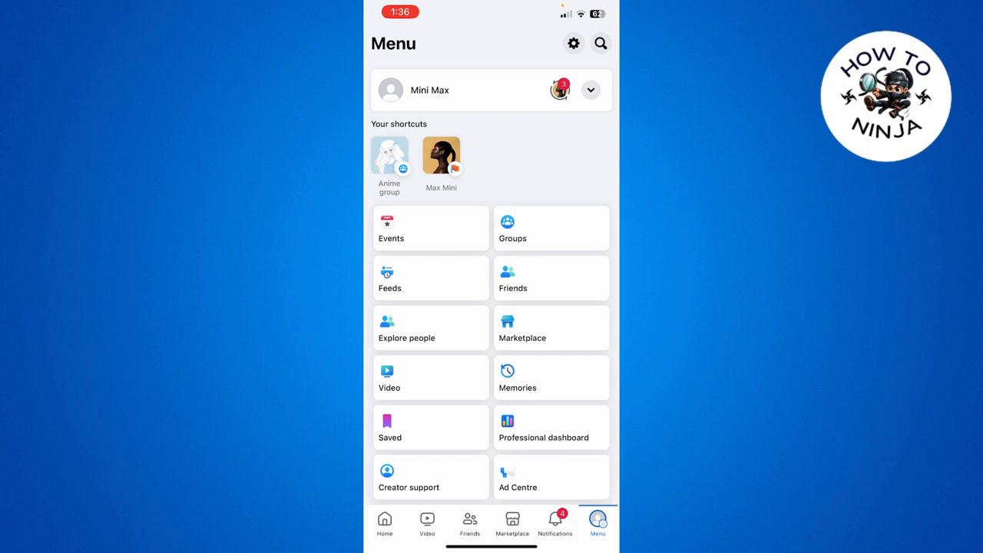
pyautogui.click(572, 43)
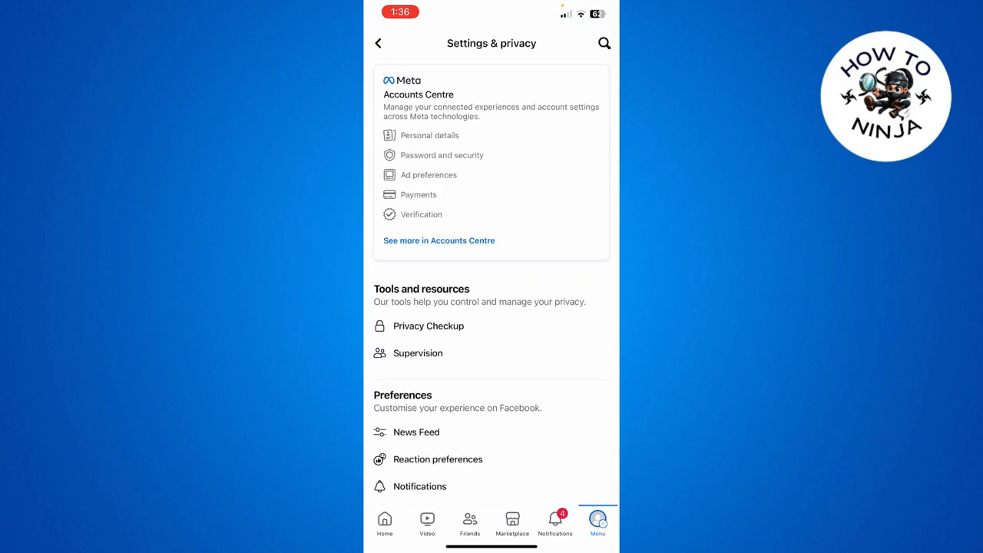
pyautogui.click(439, 239)
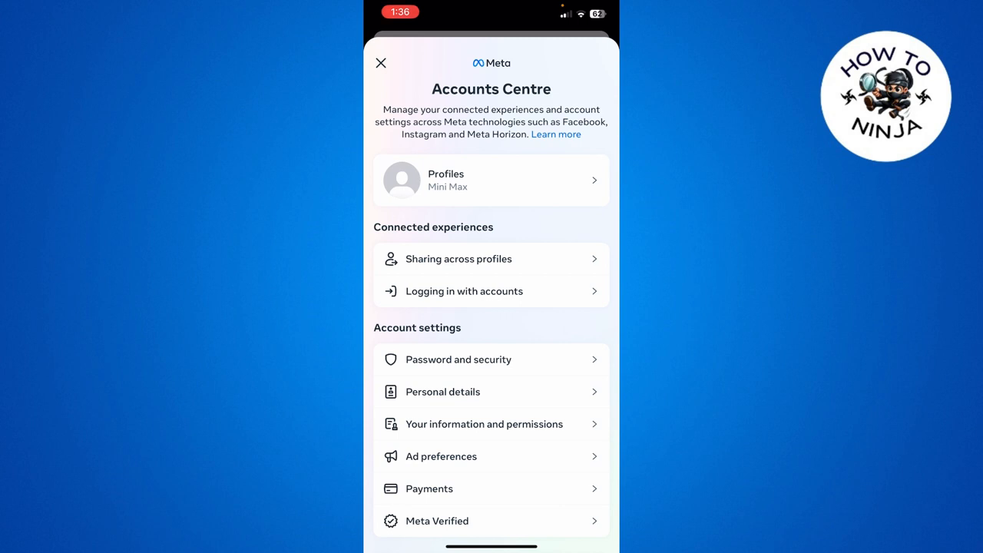
pyautogui.click(491, 181)
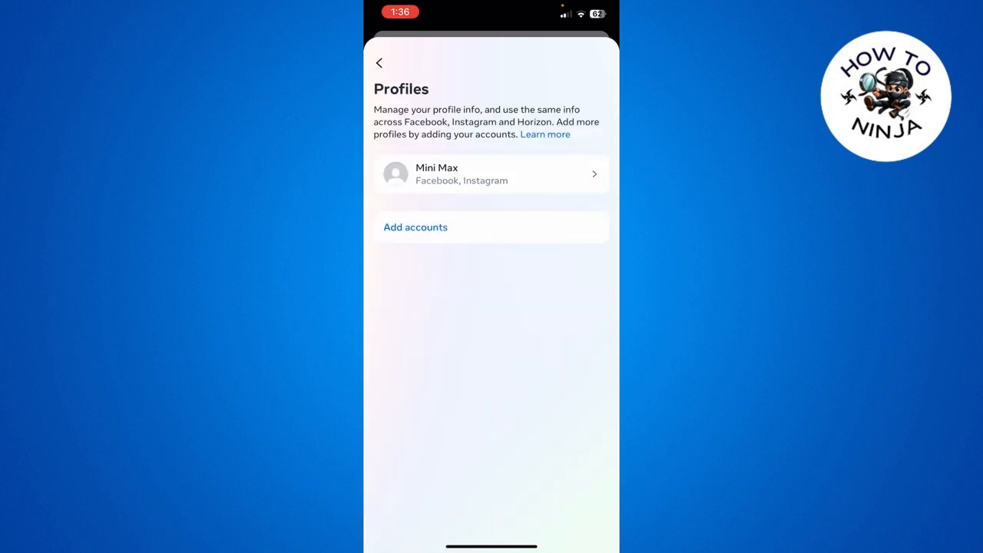
# View the Mini Max profile's username page, then back out to the Accounts Centre overview
pyautogui.click(492, 173)
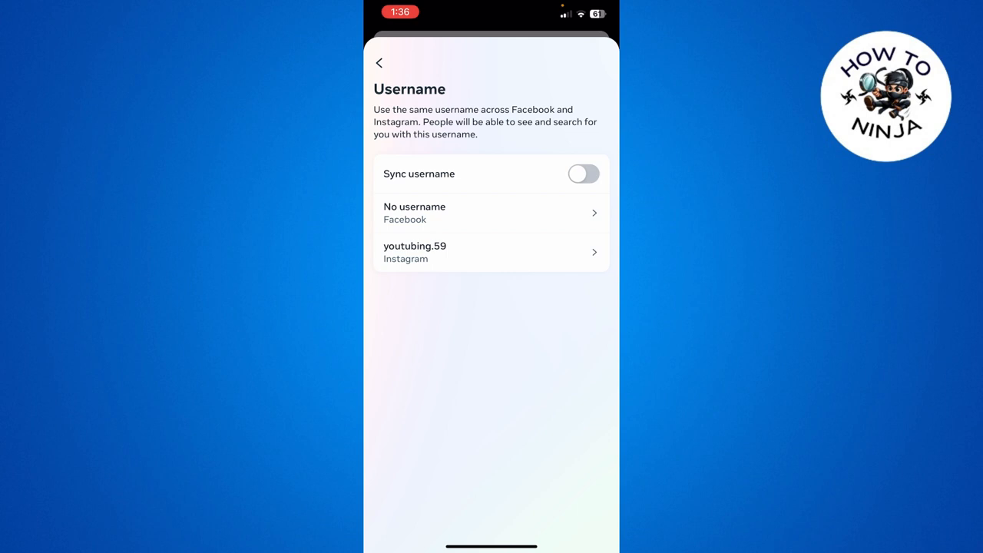
pyautogui.click(378, 63)
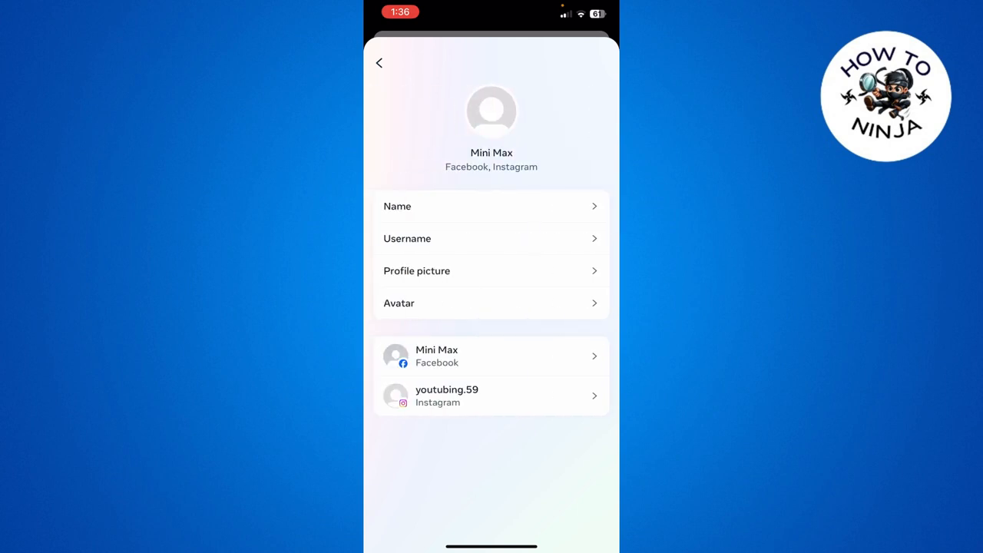
pyautogui.click(378, 63)
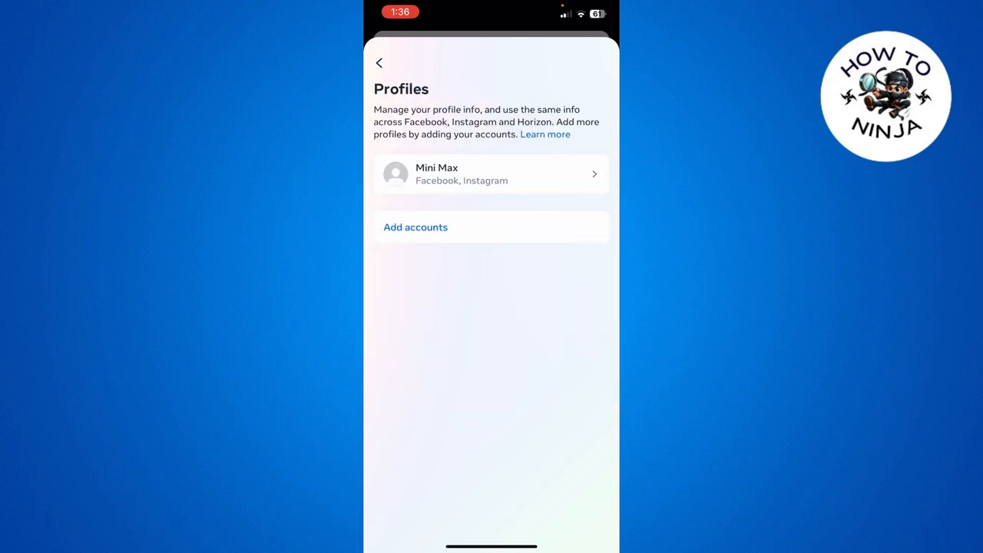
pyautogui.click(378, 63)
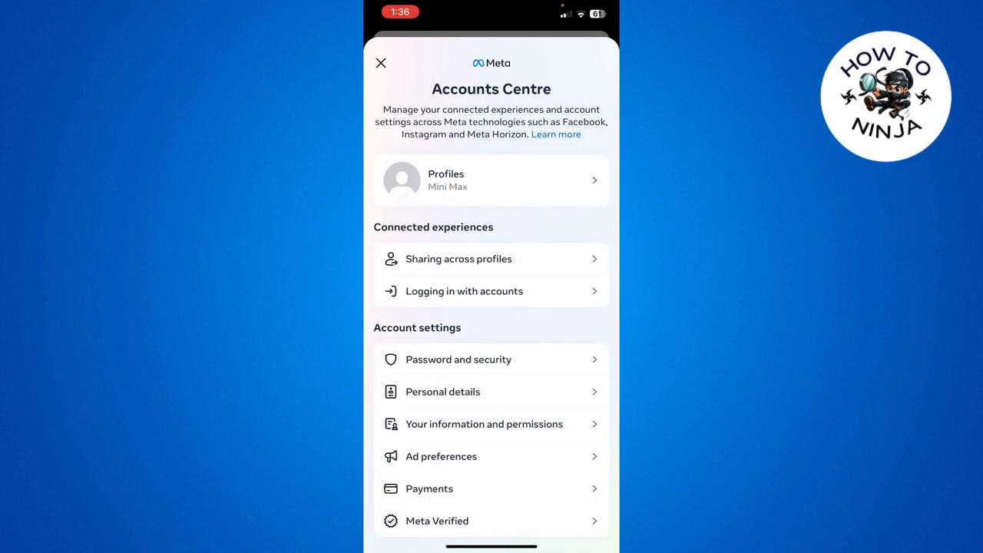